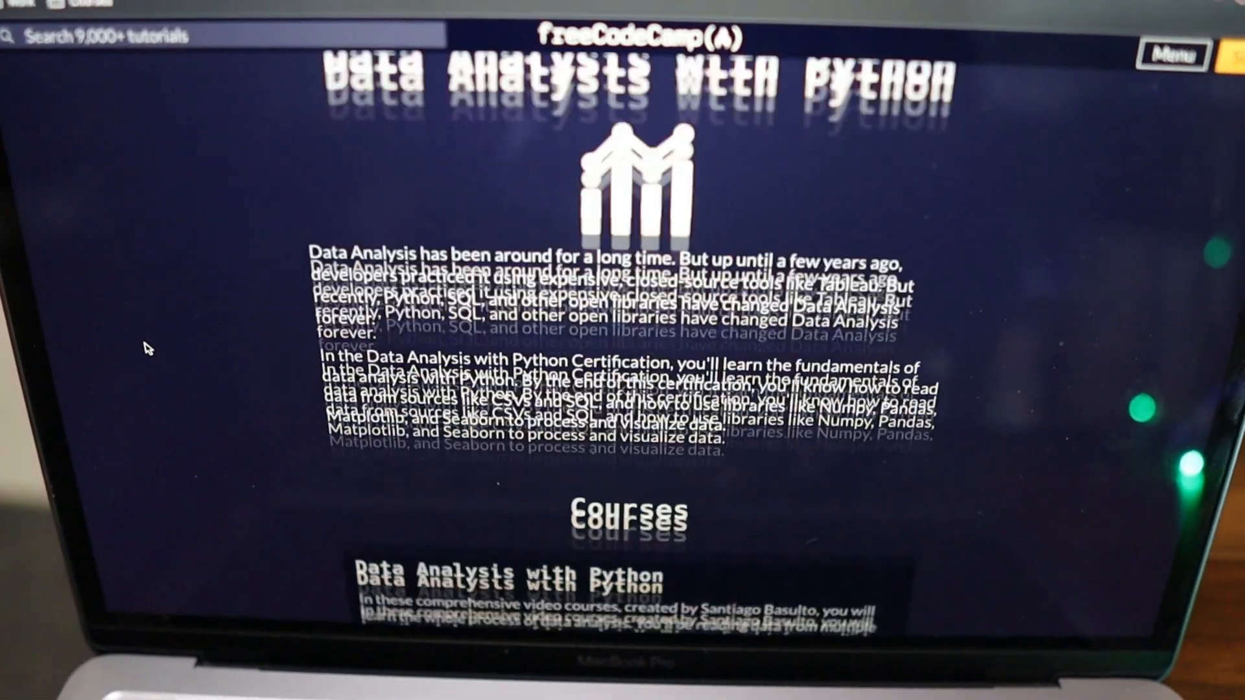
Scroll through the course's lesson list and choose the Data Analysis Example A lesson.
scroll("down", 3)
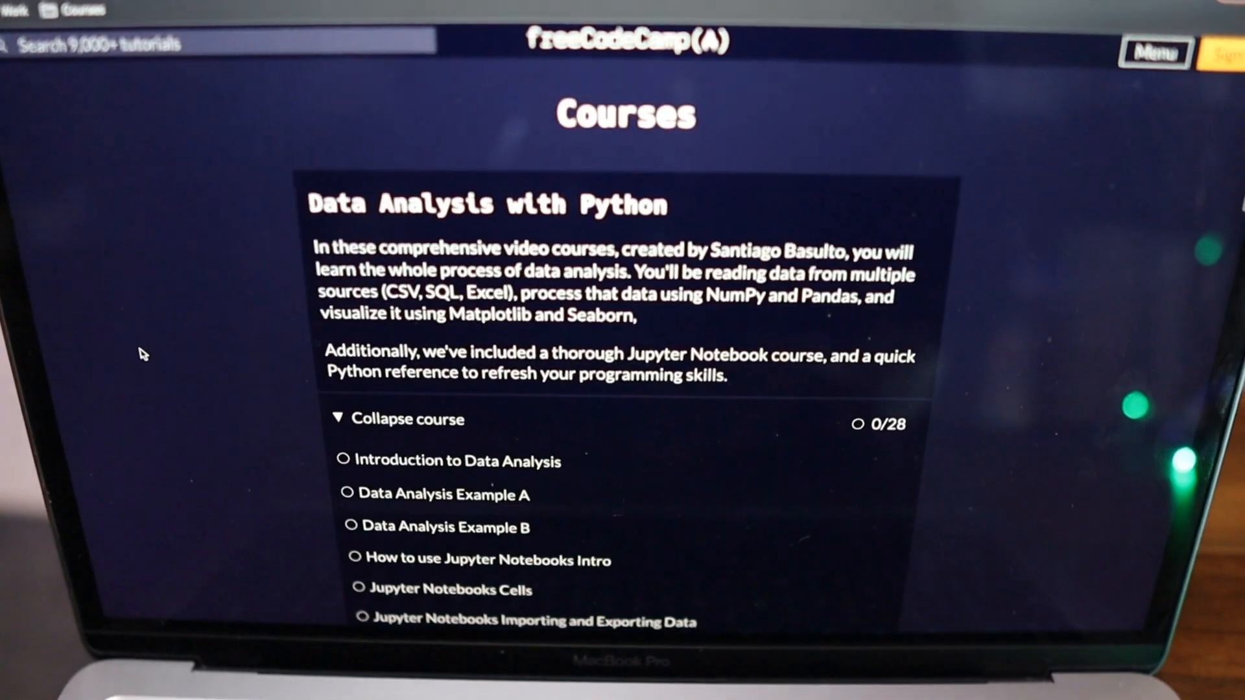
scroll("down", 3)
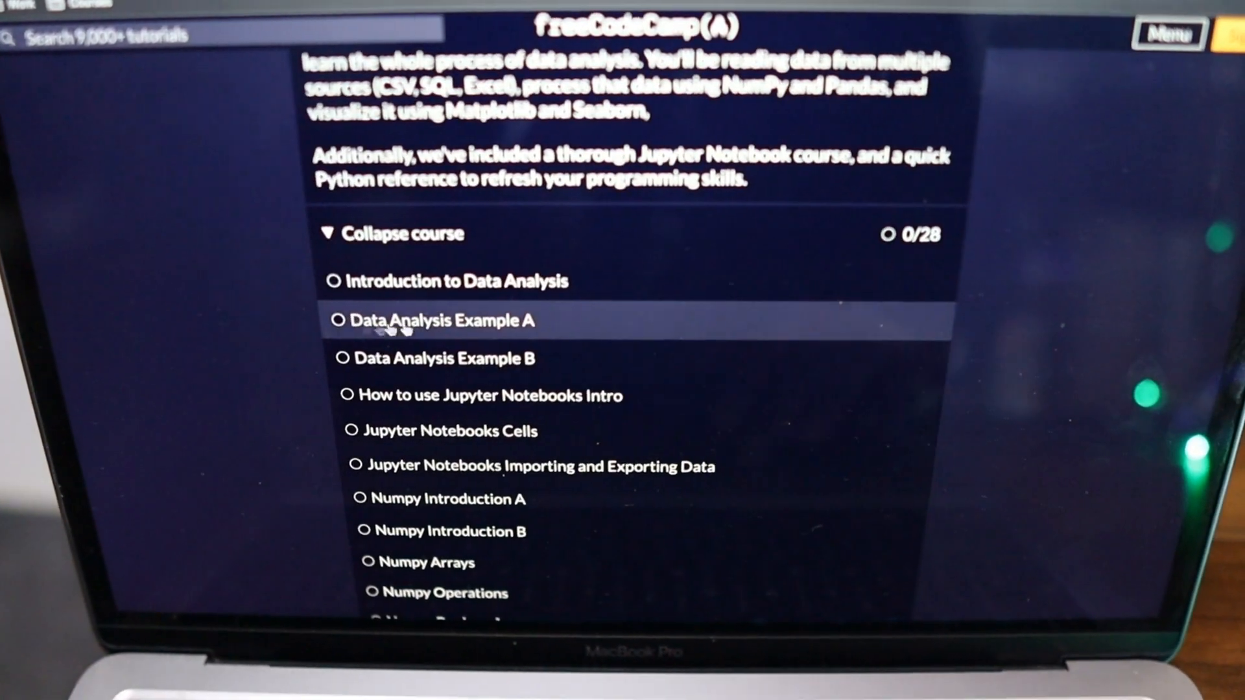
left_click(448, 280)
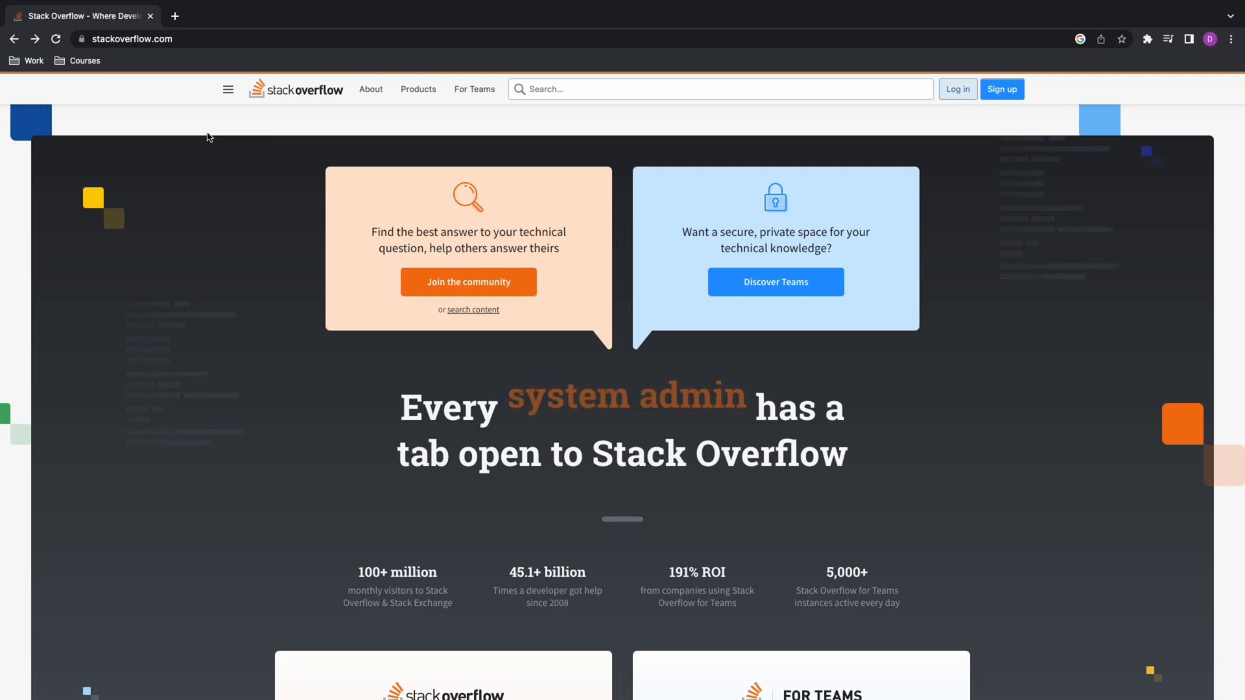
mouse_move(51, 313)
type("python dataframes")
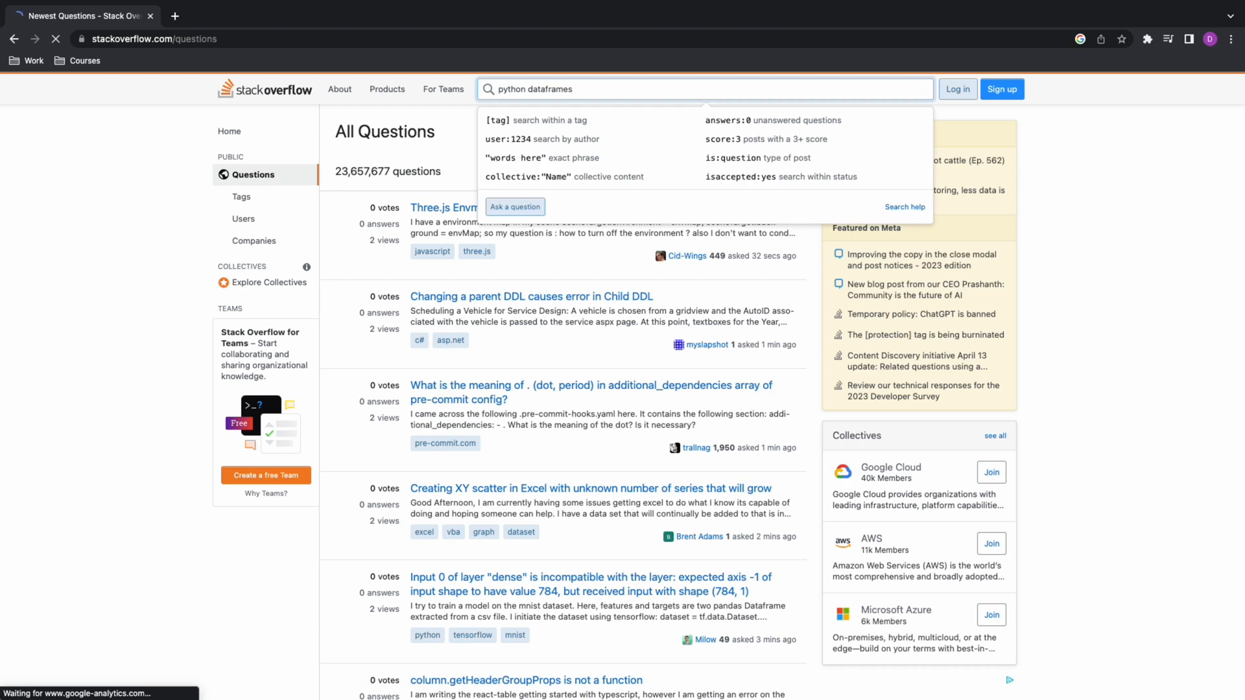
Run the 'python dataframes' search and open the 'Change column type in pandas' question.
key("Return")
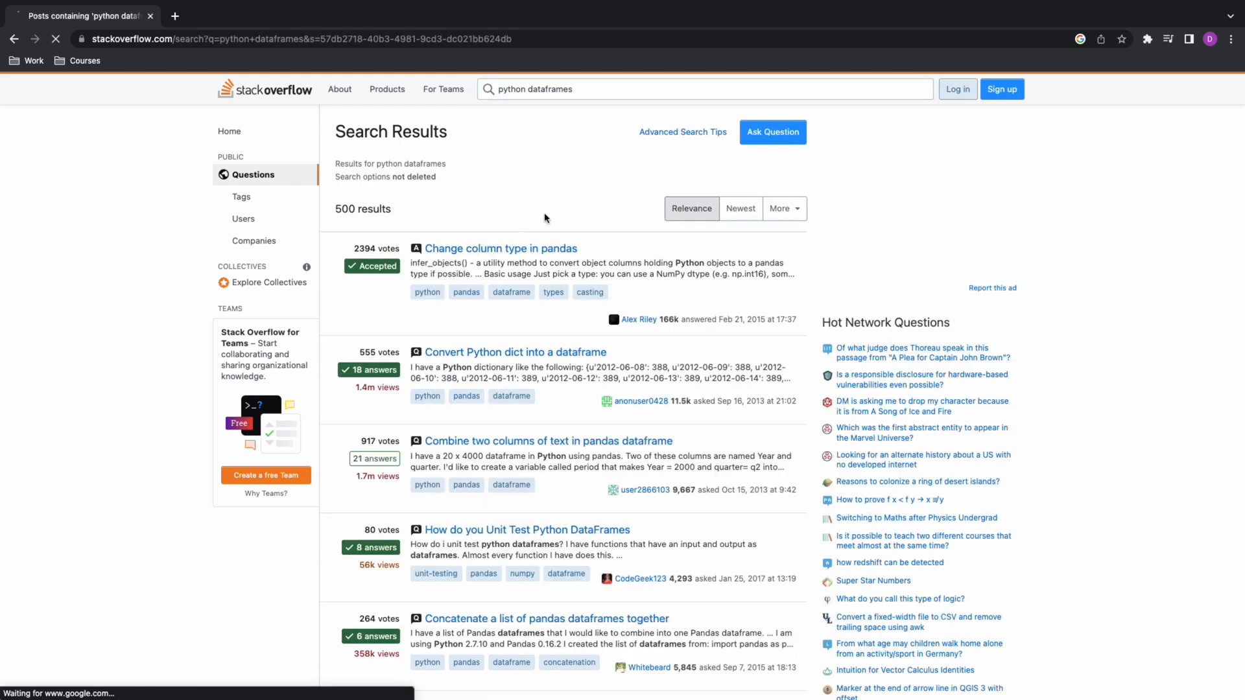
scroll("down", 3)
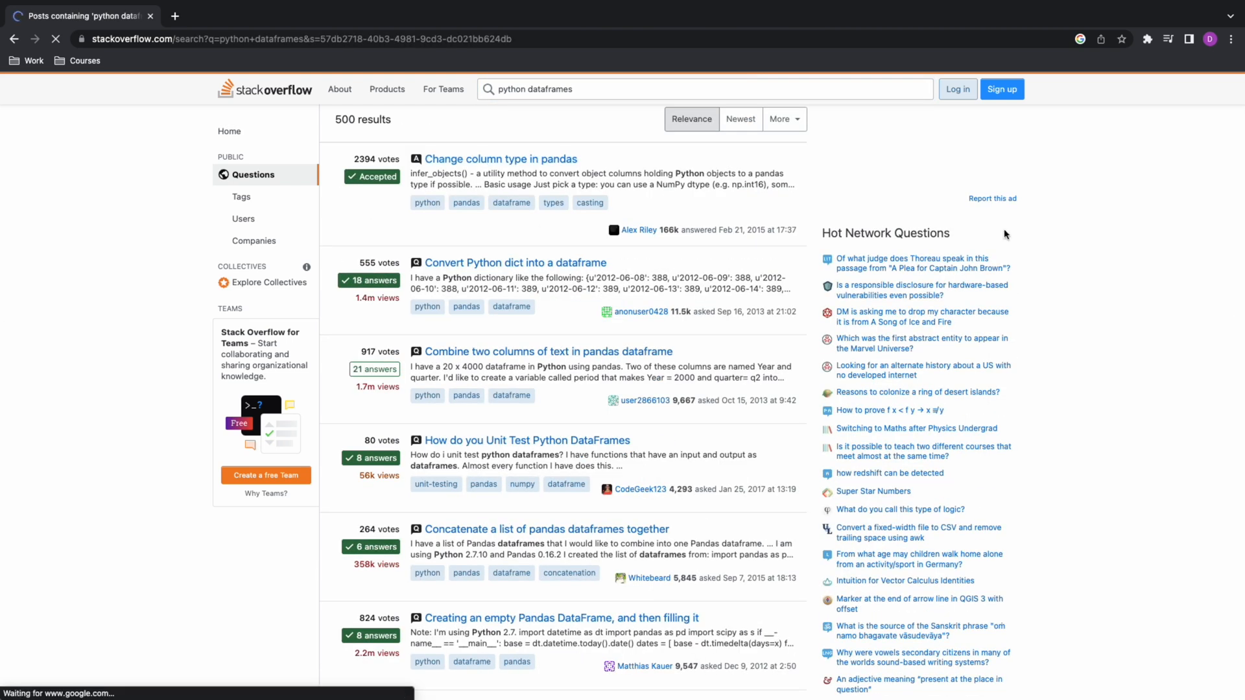
left_click(501, 158)
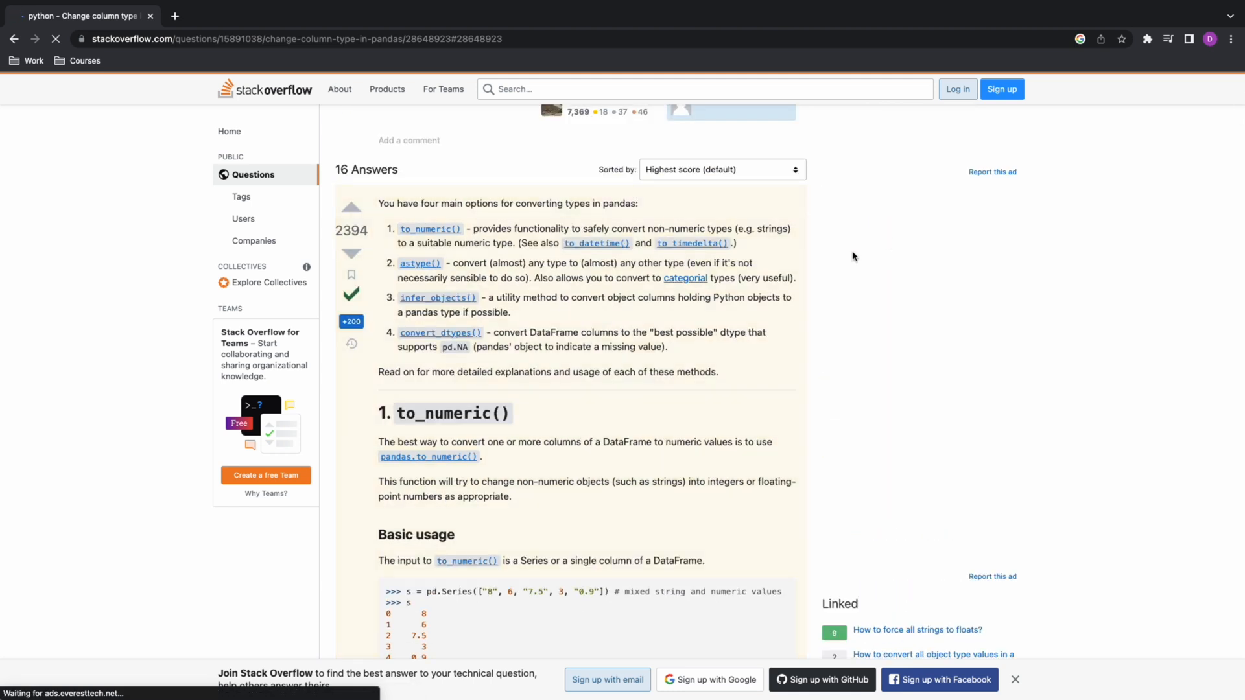